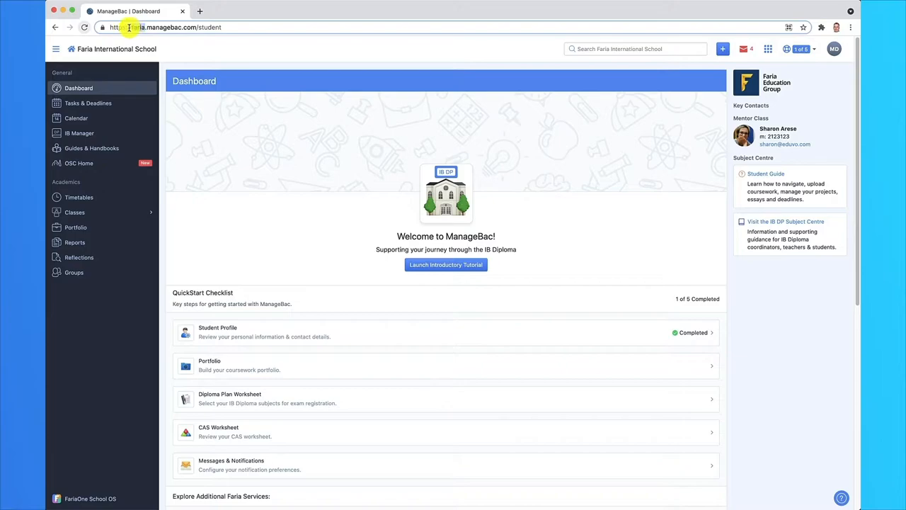
- From the ManageBac sidebar, reach OSC Home and launch OSC Study from its card
left_click(79, 163)
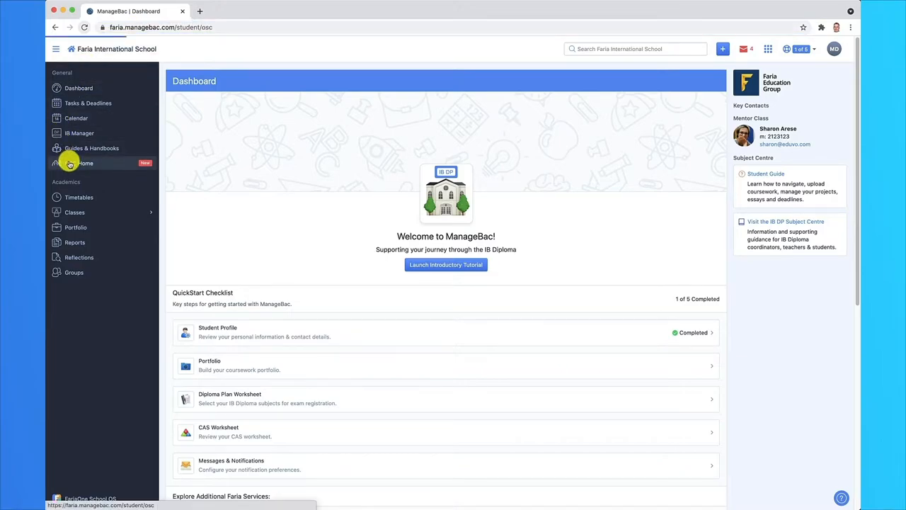
left_click(79, 163)
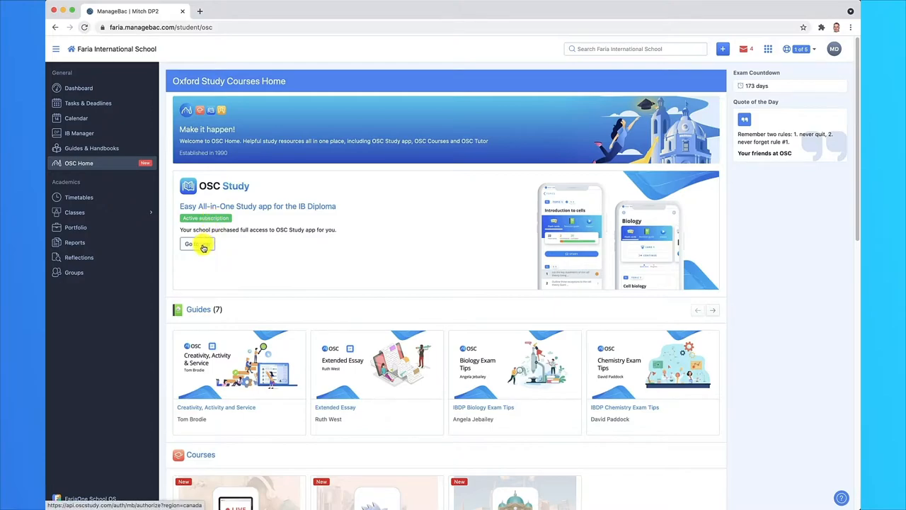
left_click(190, 243)
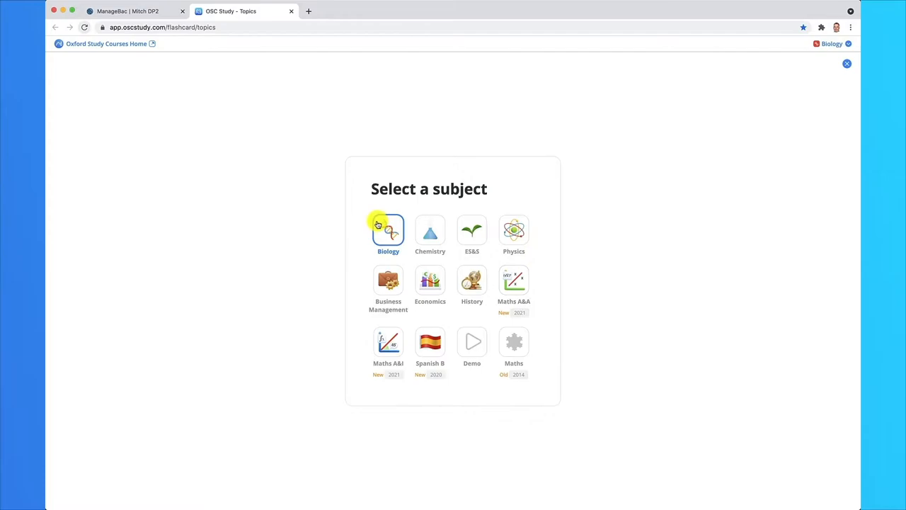
mouse_move(314, 218)
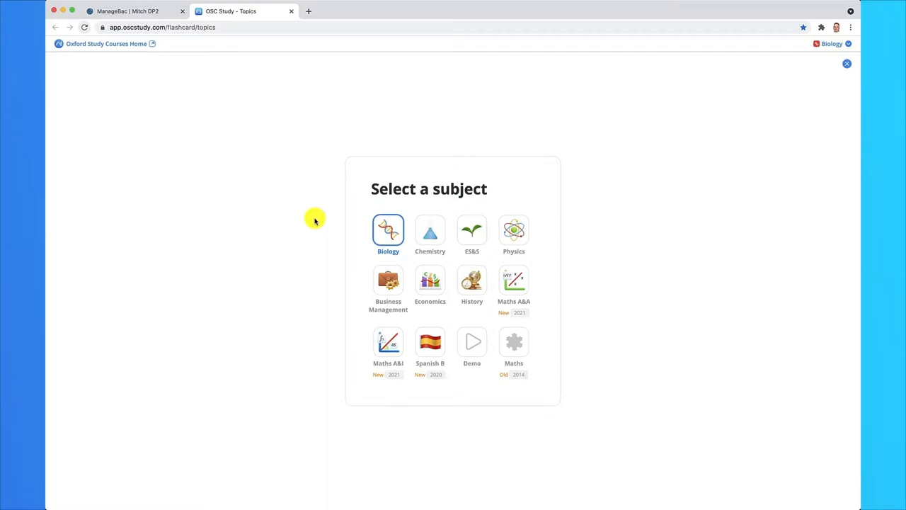
- Select the Chemistry tile on the subject screen, replacing Biology
left_click(430, 233)
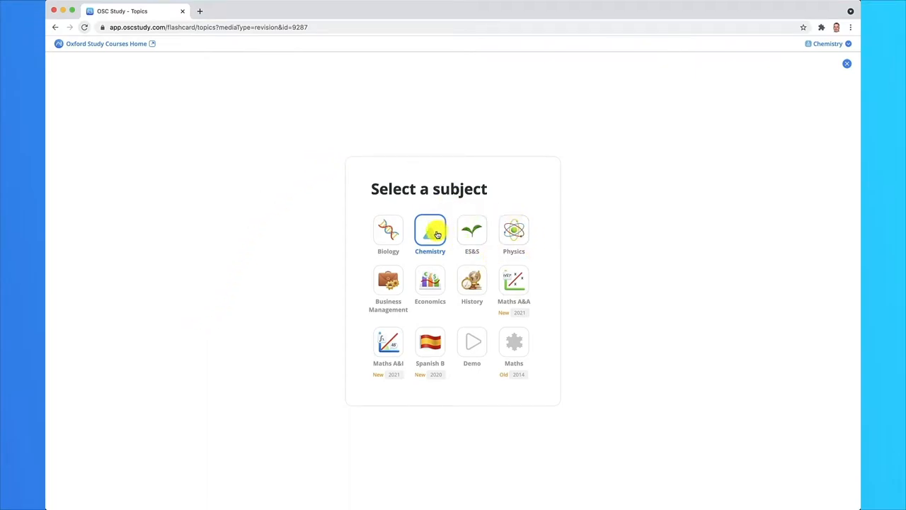
- Enter the Chemistry revision guide, peek at Notes, then browse the topic list to Atomic structure and Periodicity
left_click(430, 229)
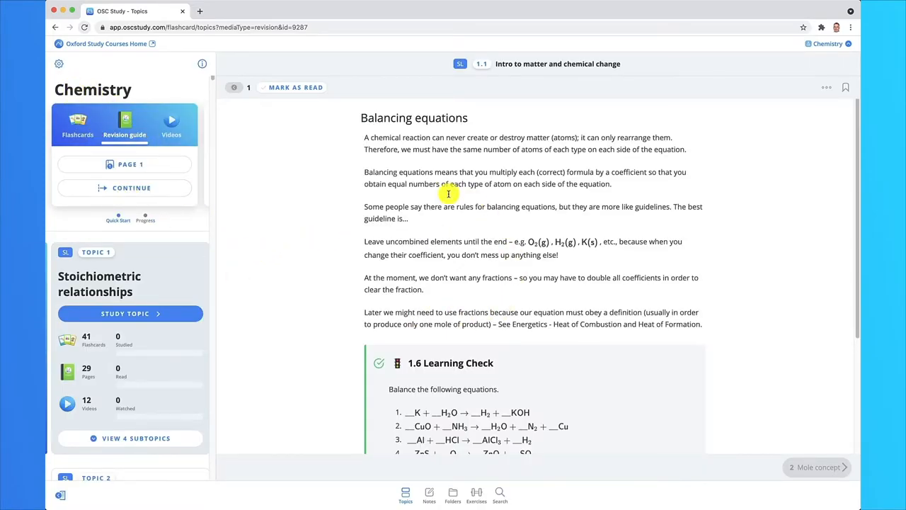
mouse_move(845, 44)
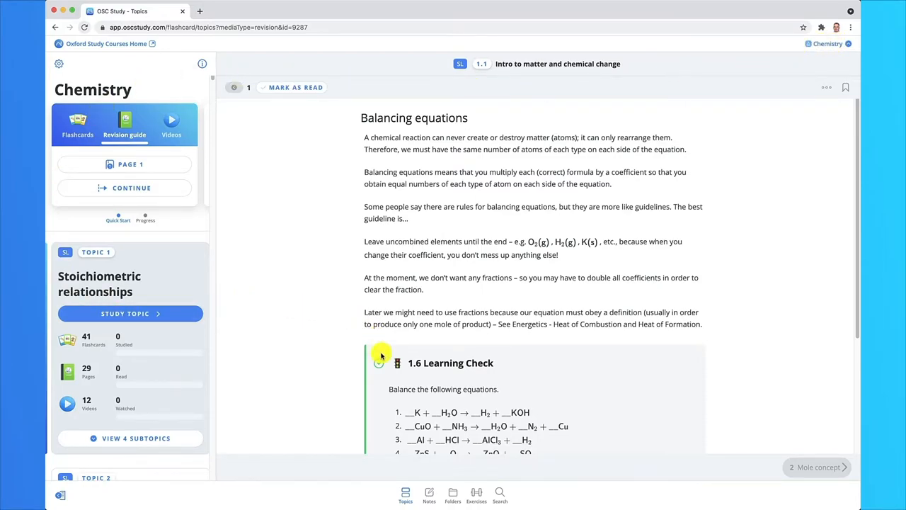
left_click(404, 493)
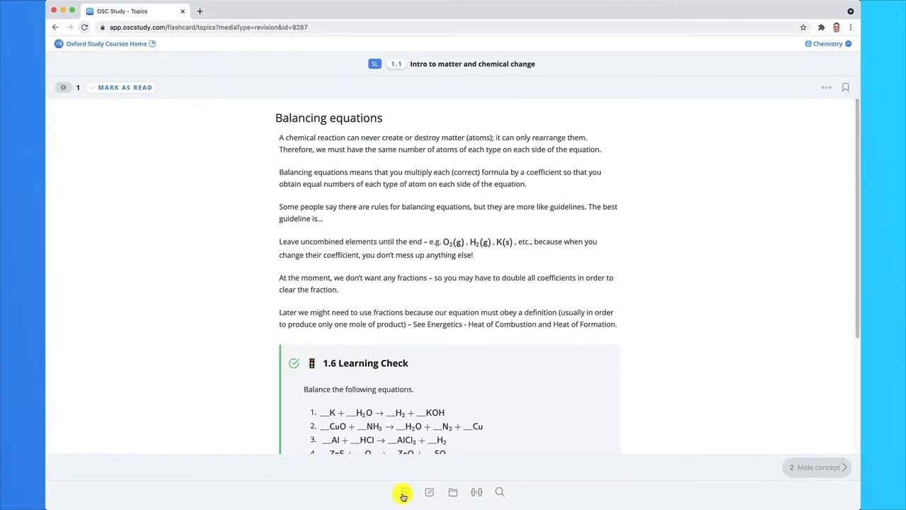
left_click(405, 493)
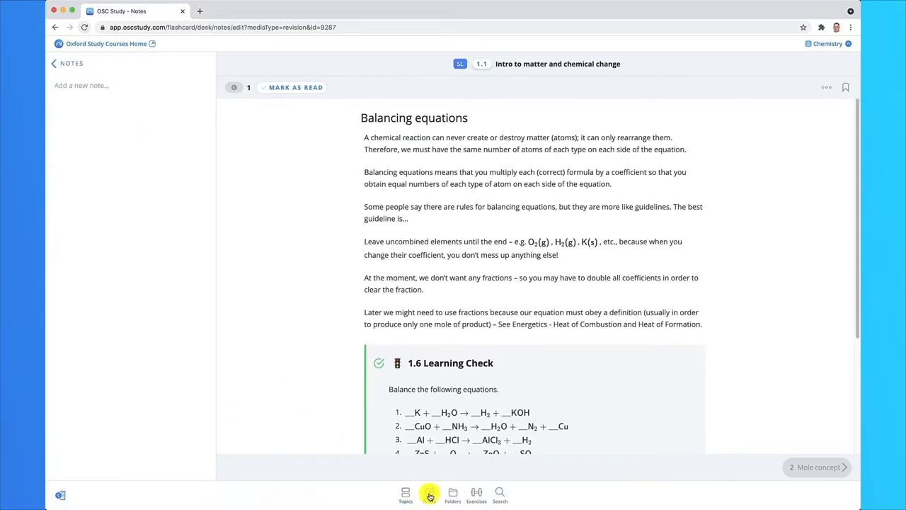
left_click(405, 495)
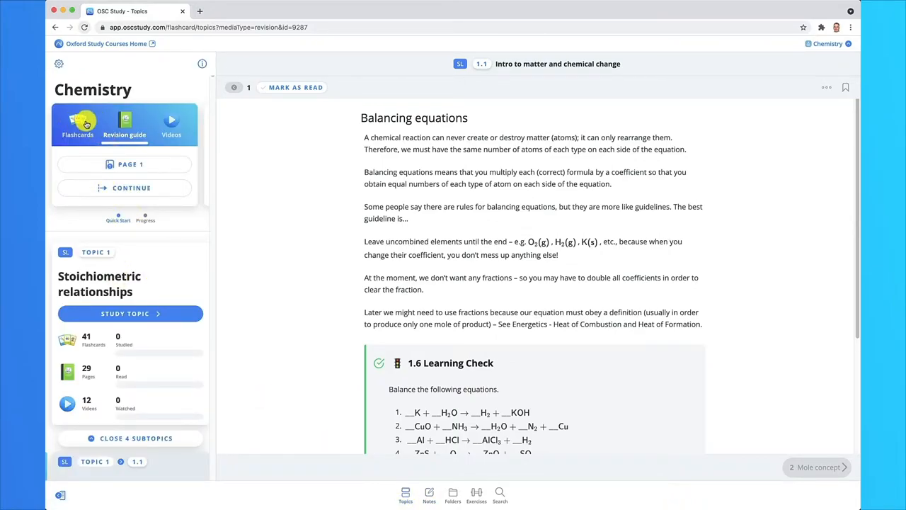
mouse_move(124, 119)
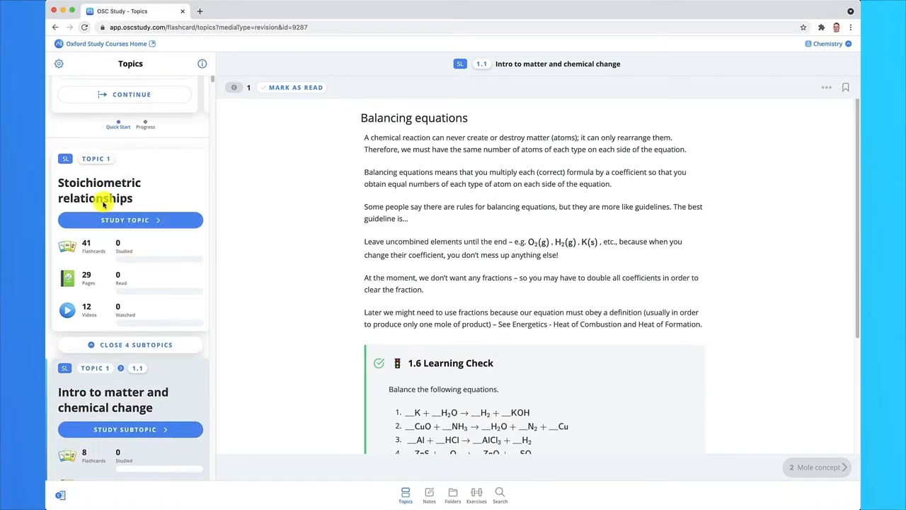
scroll("down", 3)
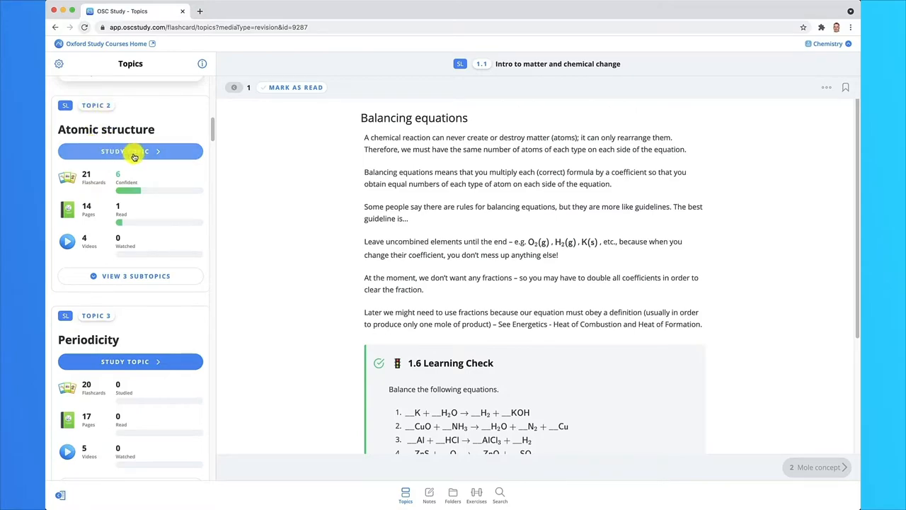
- Study Atomic structure and read 'The electronic atom – shells and sub-shells' to the end
left_click(130, 150)
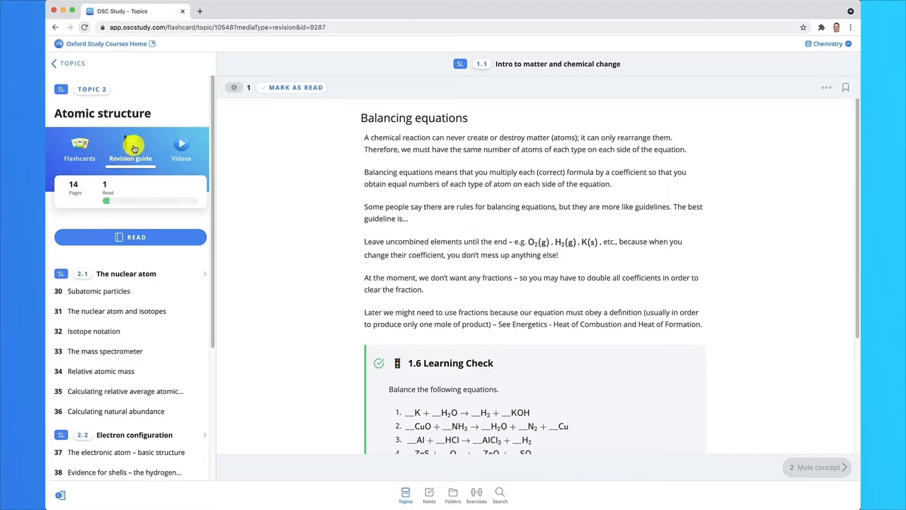
scroll("down", 3)
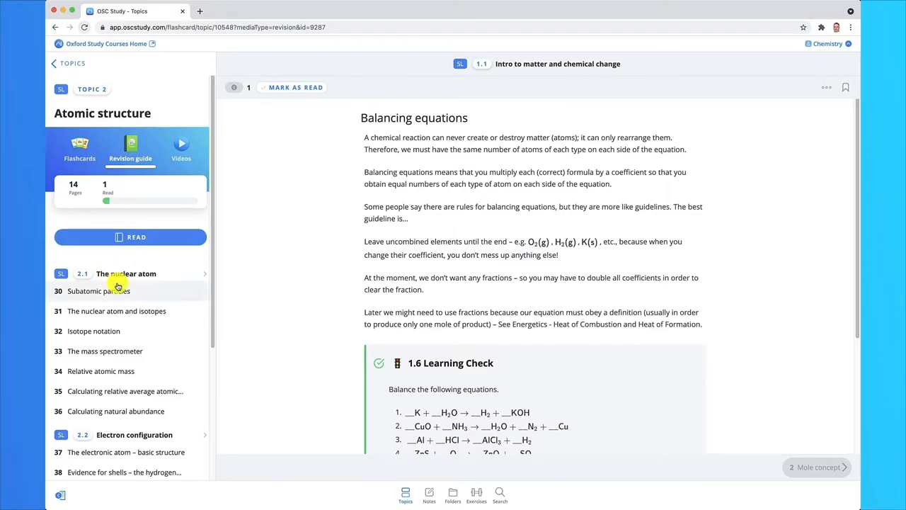
scroll("down", 3)
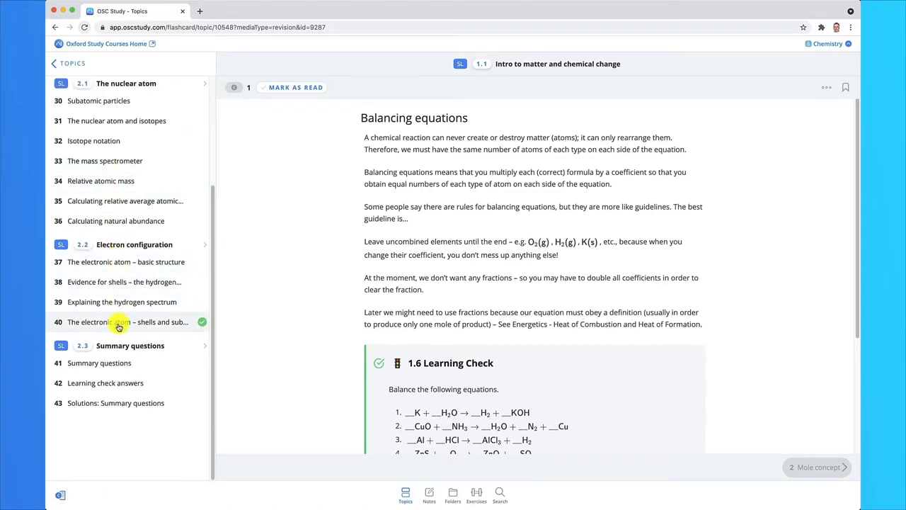
left_click(128, 323)
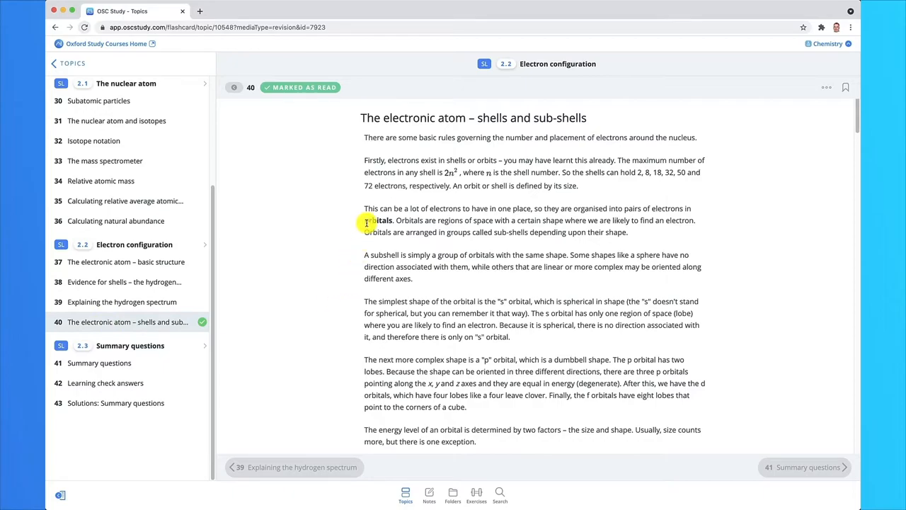
scroll("down", 3)
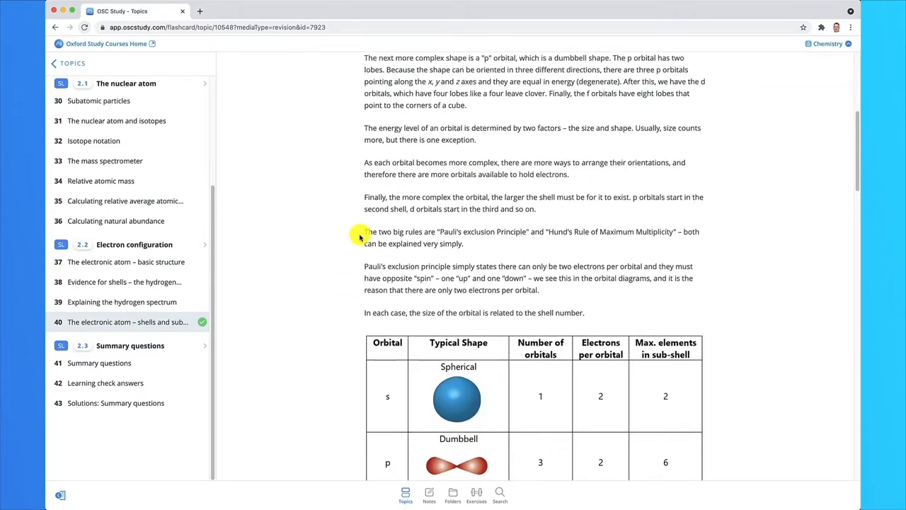
scroll("down", 3)
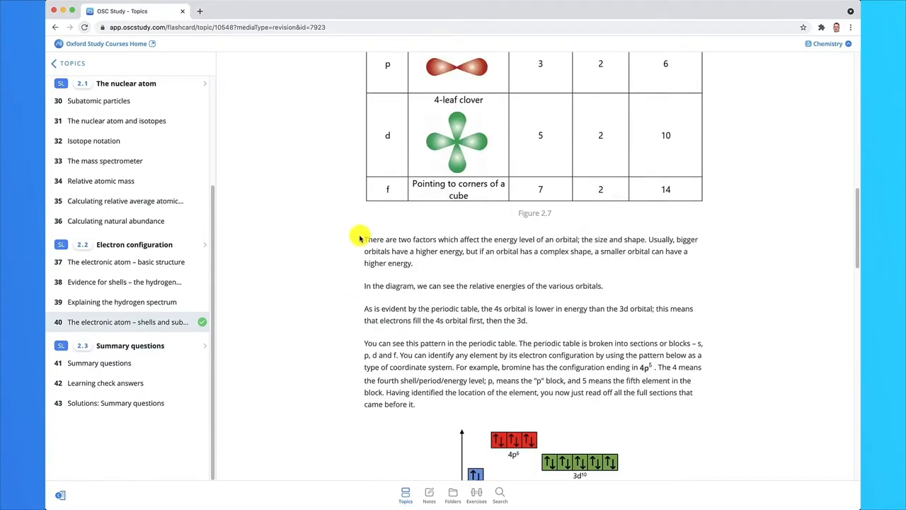
scroll("down", 3)
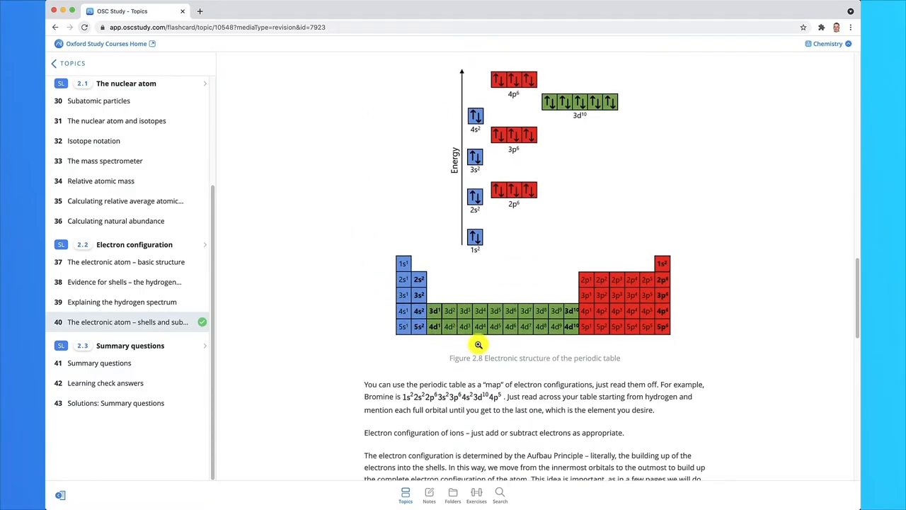
mouse_move(540, 385)
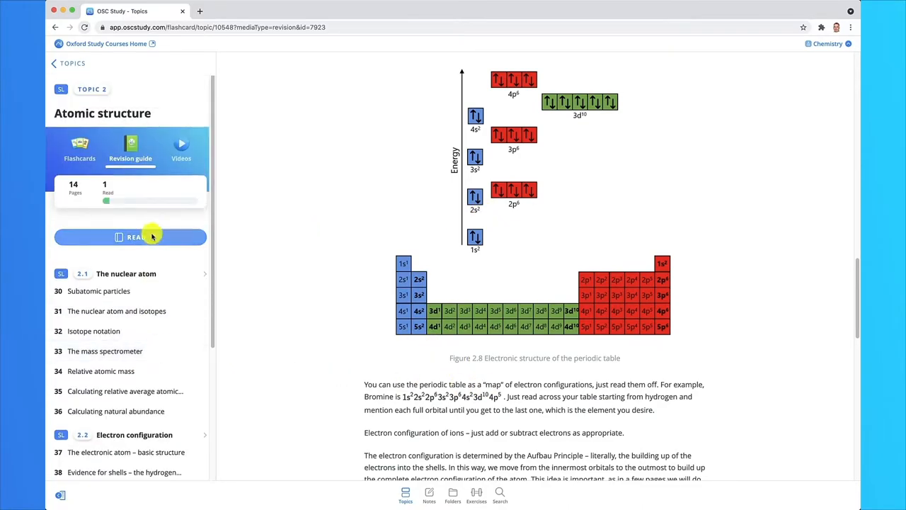
- Play video 16, Electron configuration, from the Atomic structure videos
left_click(181, 148)
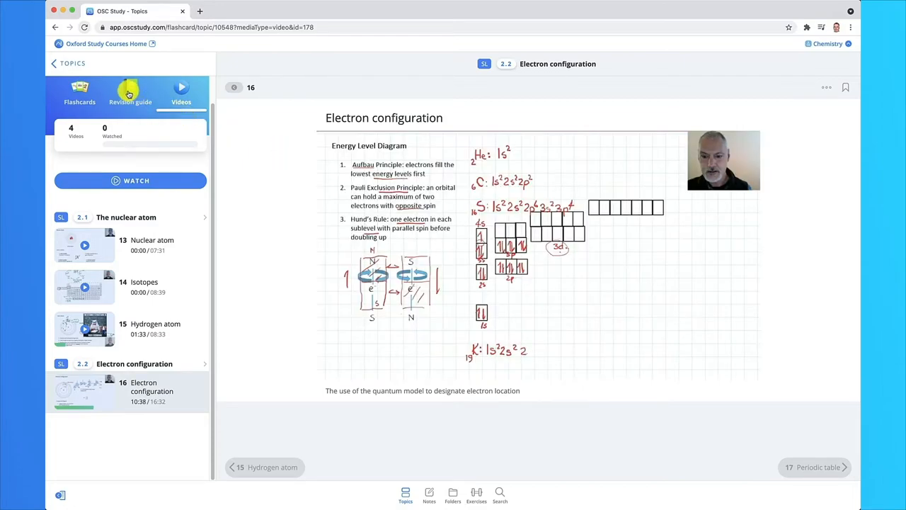
mouse_move(144, 105)
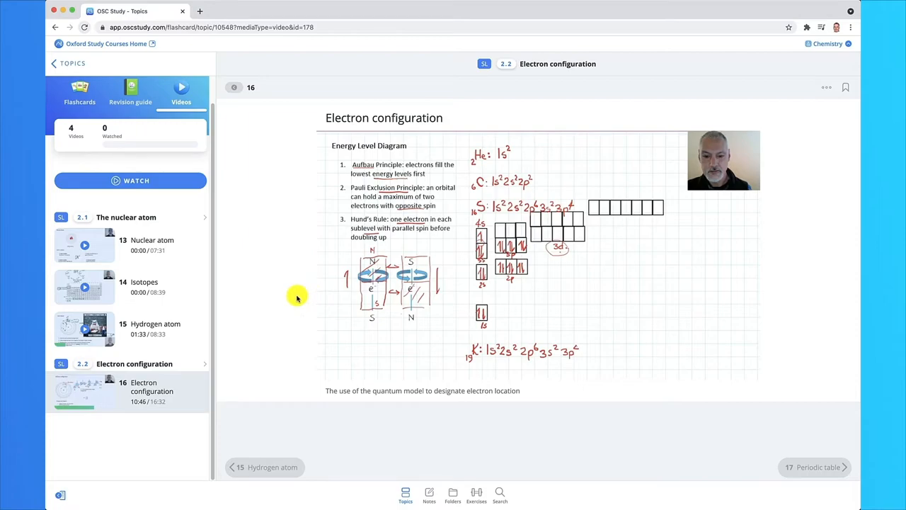
mouse_move(101, 145)
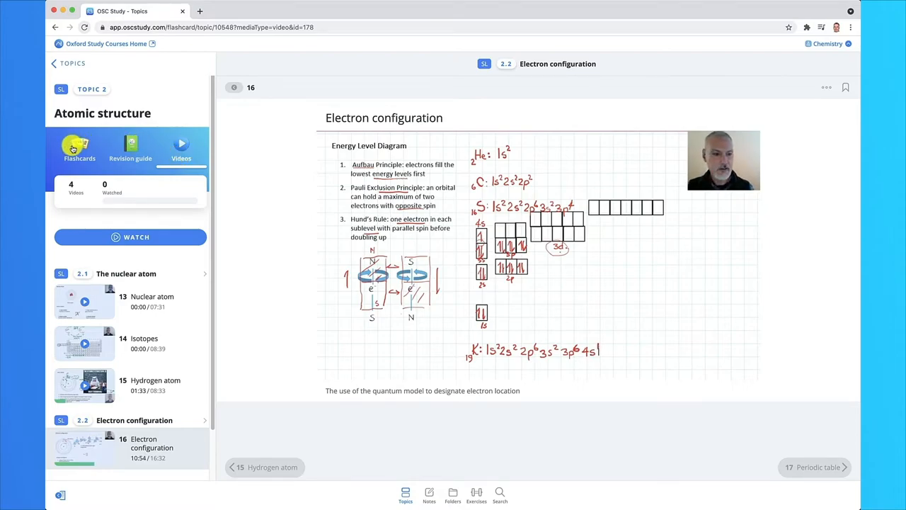
- Switch to the Flashcards list and start at card 57 on sketching atomic orbitals
left_click(79, 147)
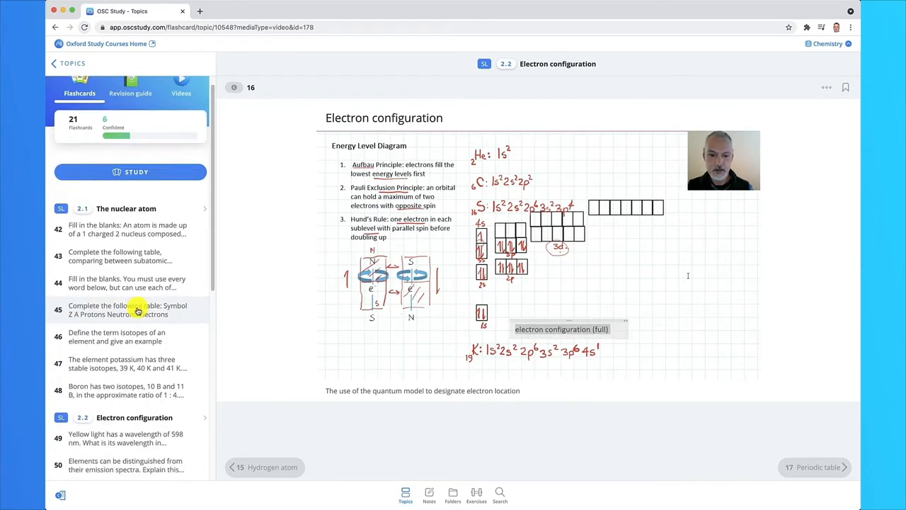
scroll("down", 3)
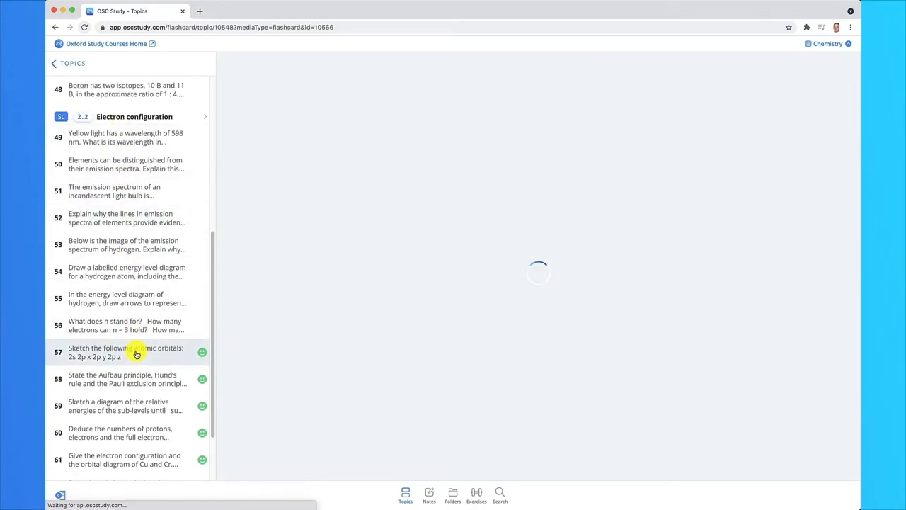
left_click(136, 351)
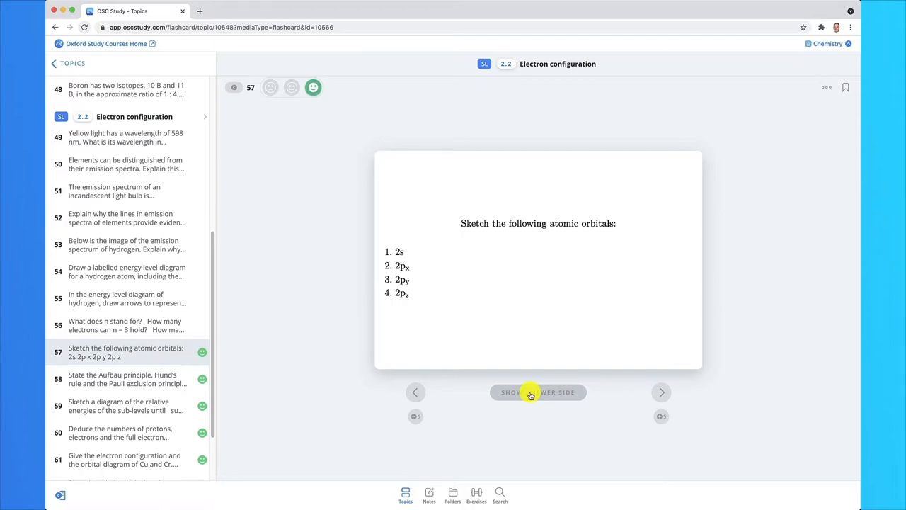
- Flip through cards 57–61, revealing the orbital, Aufbau and particle configuration answers up to Cu and Cr
left_click(537, 392)
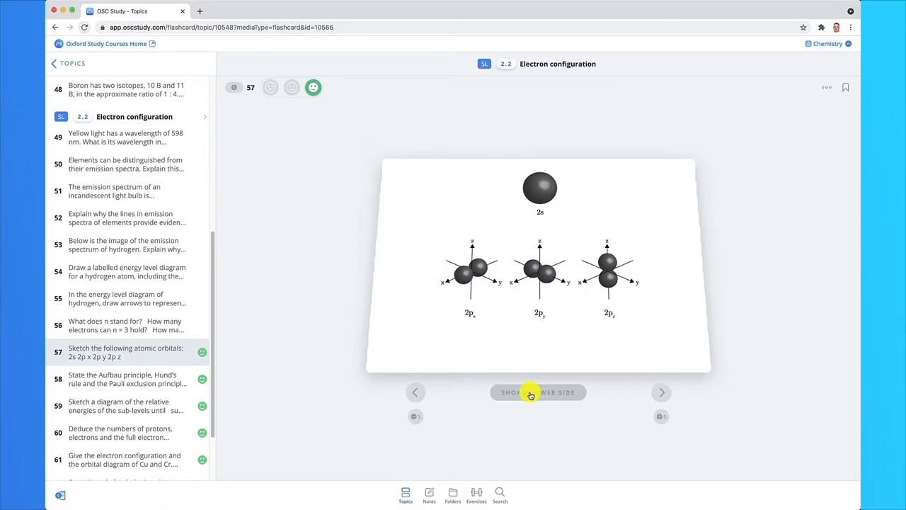
left_click(661, 392)
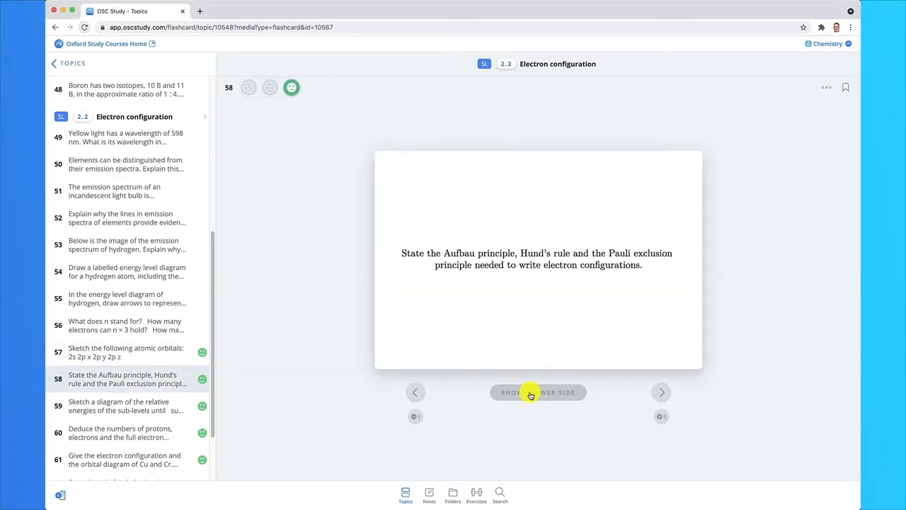
left_click(538, 392)
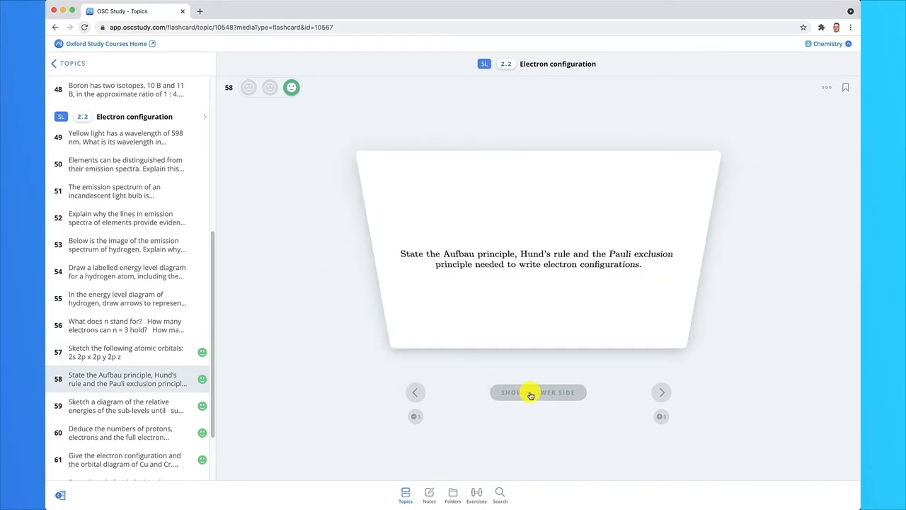
left_click(661, 392)
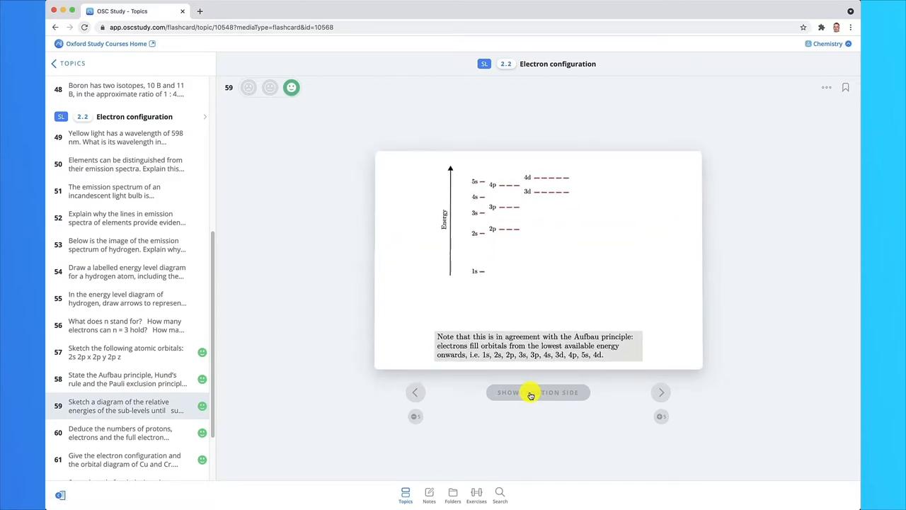
left_click(660, 392)
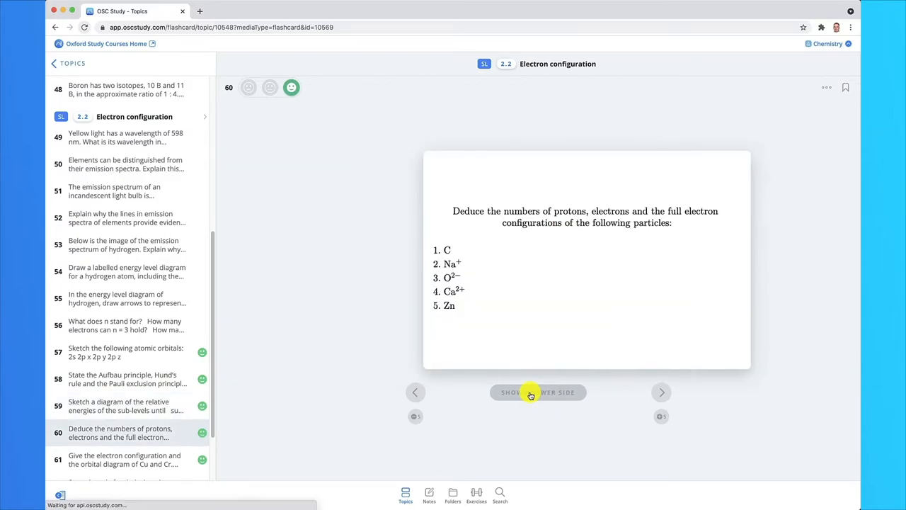
left_click(538, 392)
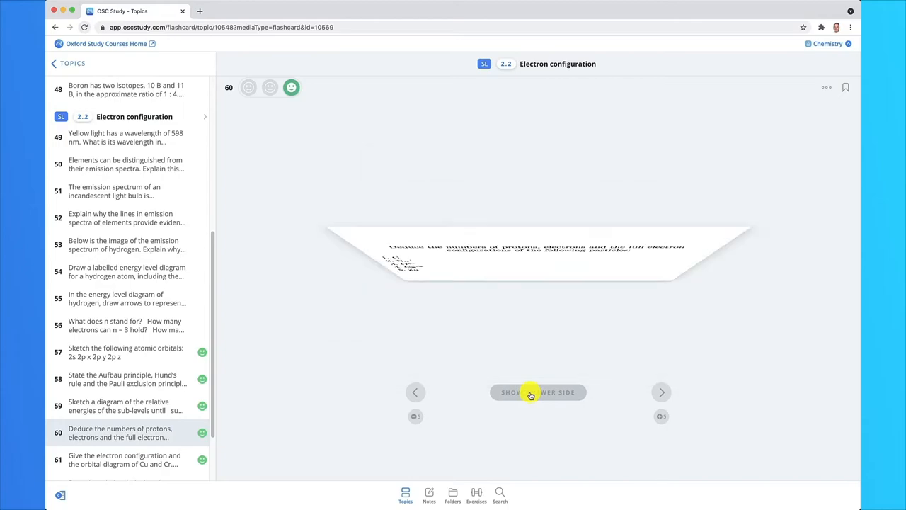
left_click(661, 390)
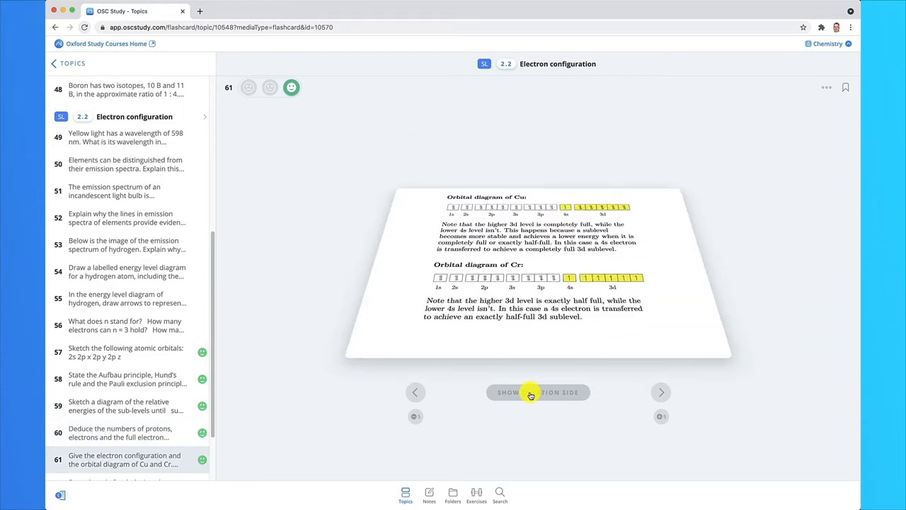
left_click(660, 392)
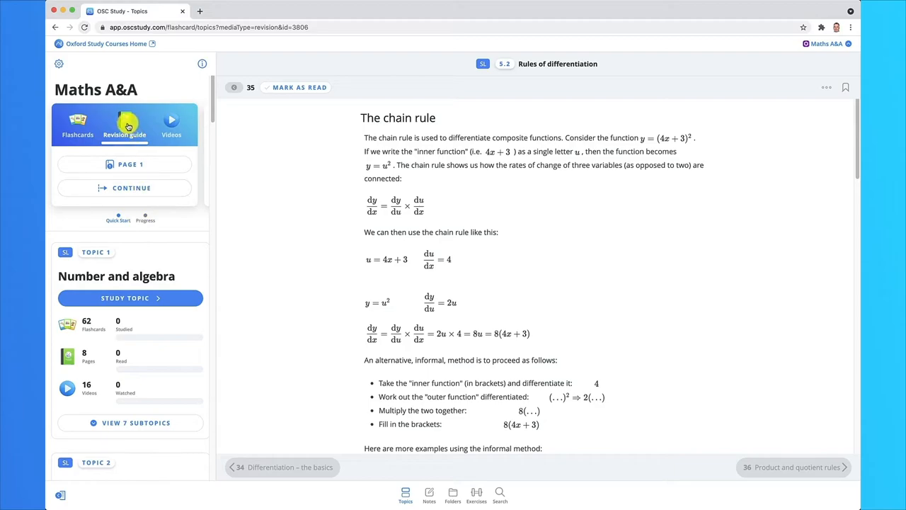
- View the Maths A&A revision guide, reach Topic 5 Calculus and list its videos
left_click(171, 125)
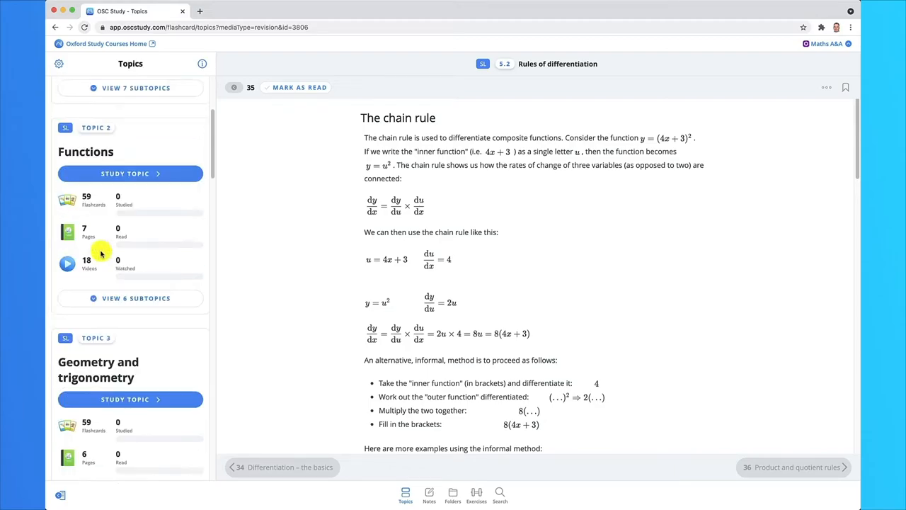
scroll("down", 3)
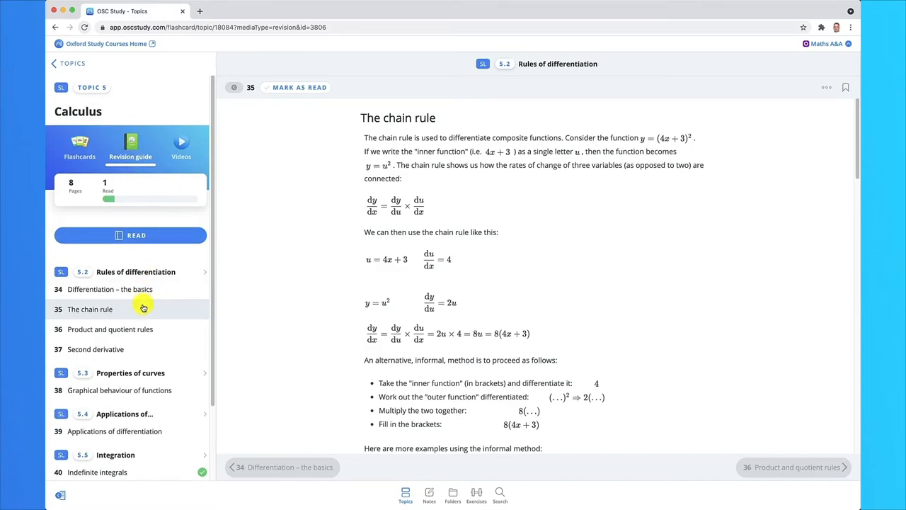
scroll("down", 3)
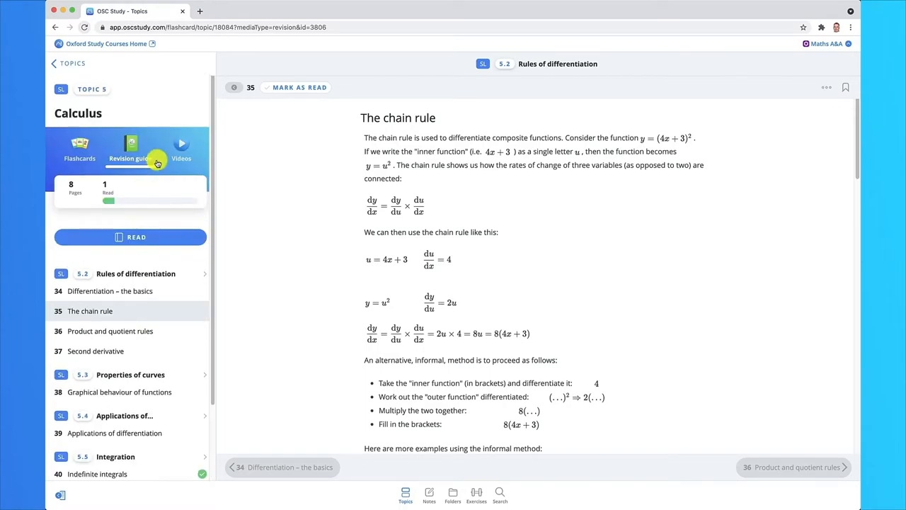
left_click(181, 145)
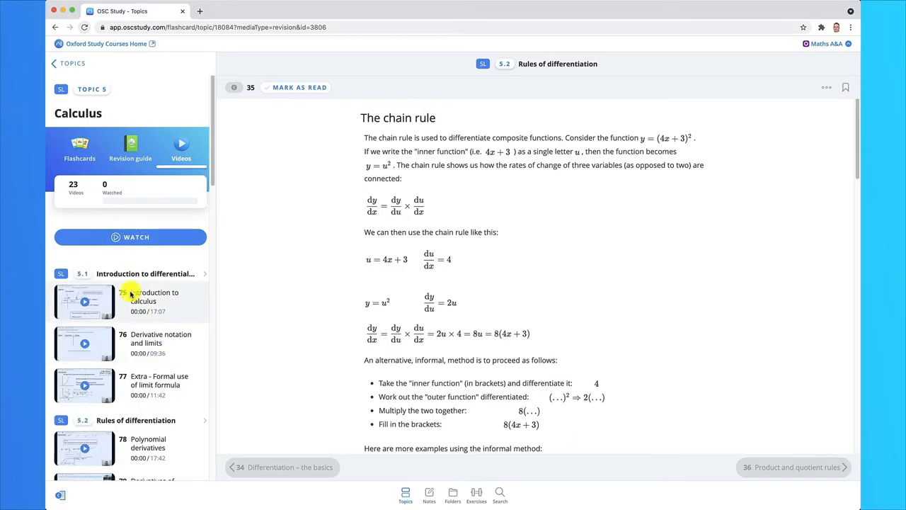
- Return the Calculus sidebar to its revision guide pages beside the chain rule page
left_click(131, 145)
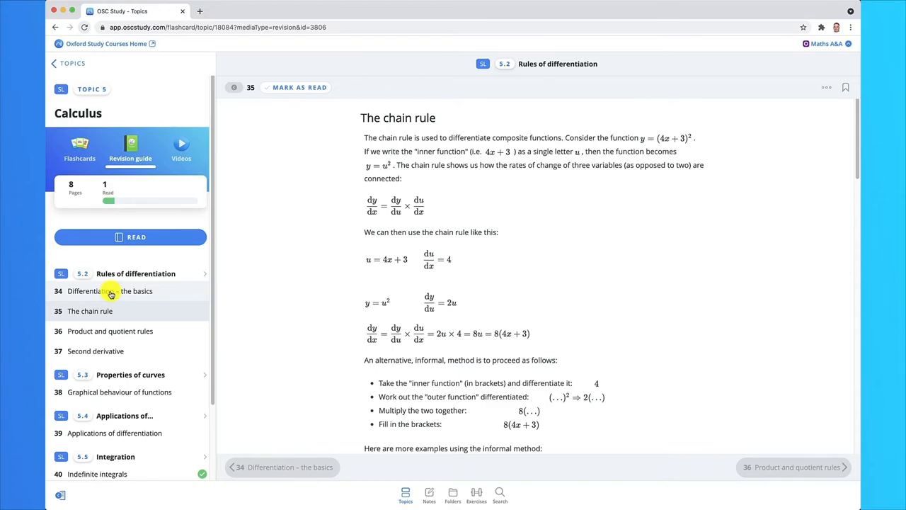
mouse_move(116, 309)
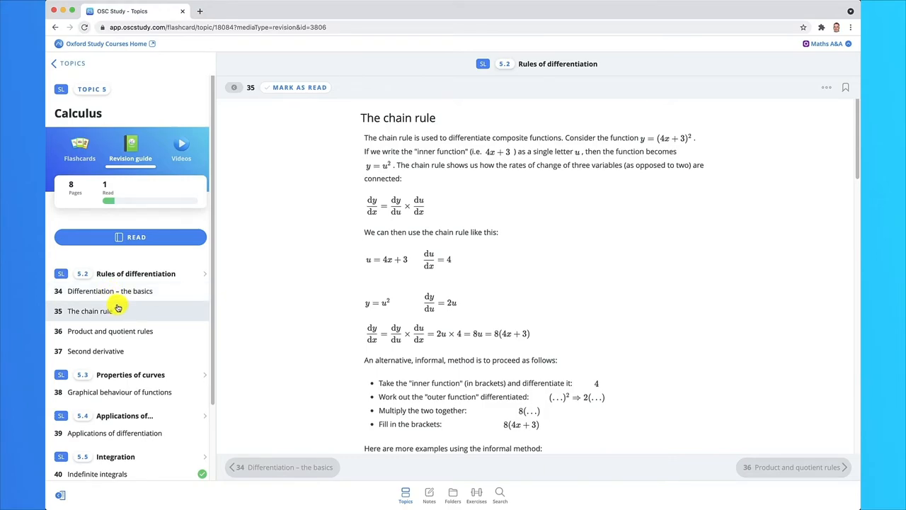
- Read the Indefinite integrals page down to the reverse chain rule answers, then list Calculus videos
scroll("down", 3)
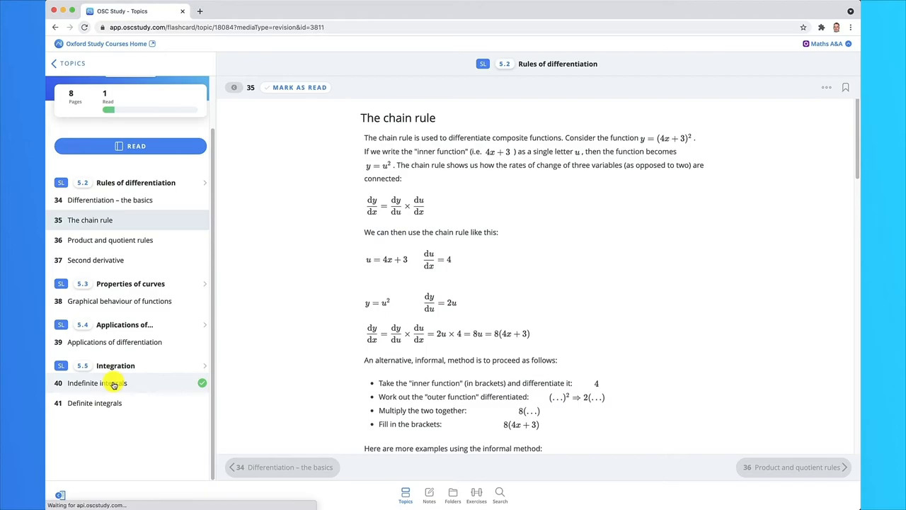
left_click(96, 382)
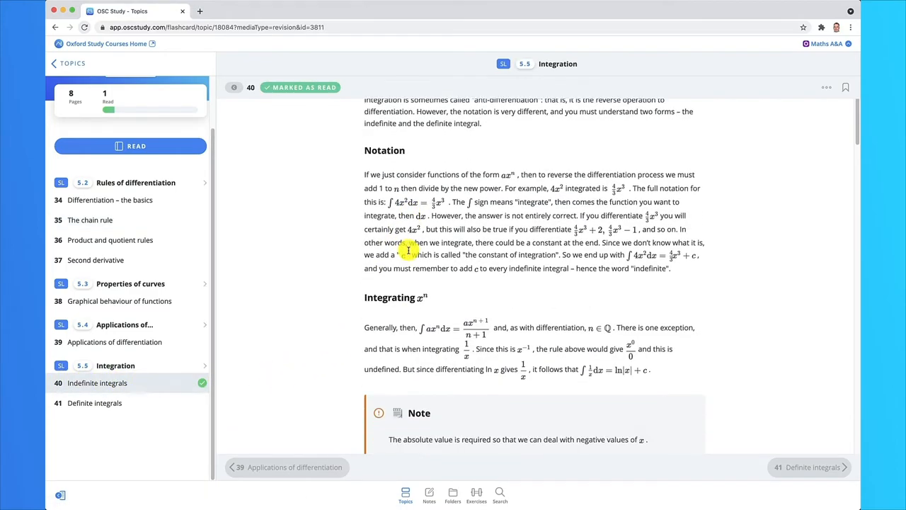
scroll("down", 3)
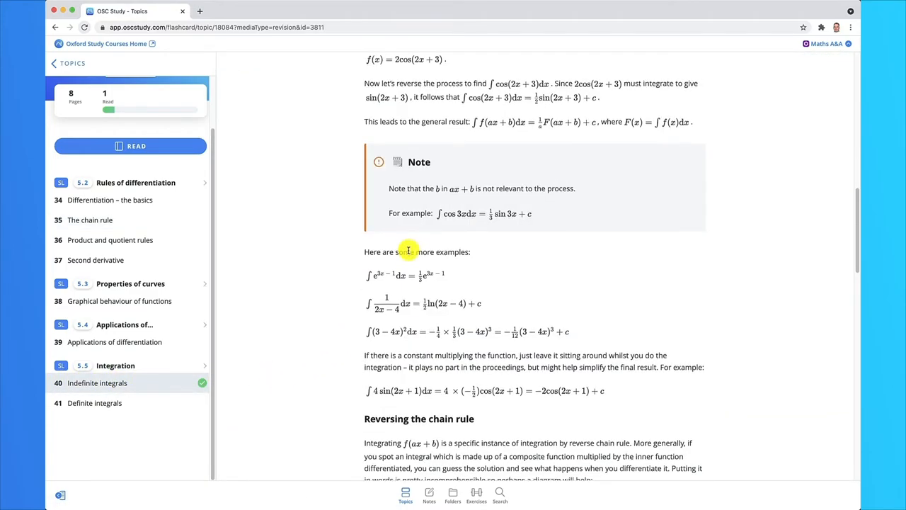
scroll("down", 3)
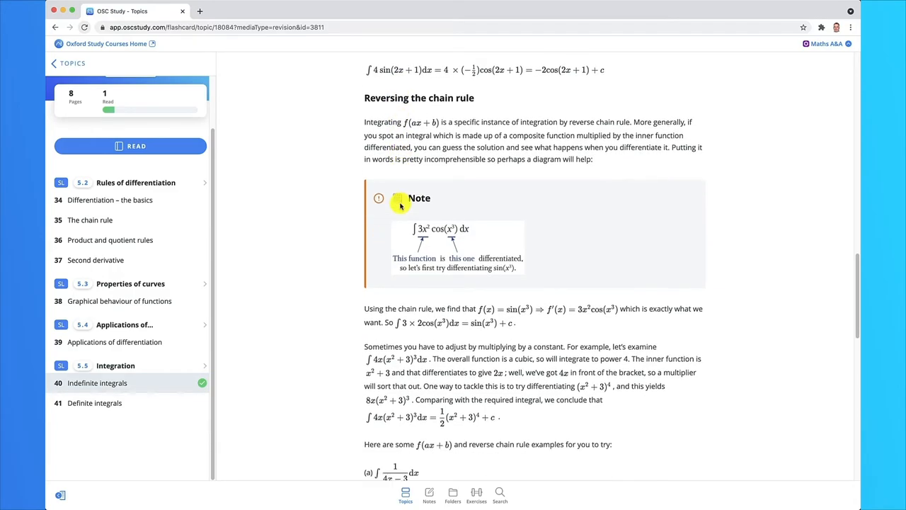
scroll("down", 3)
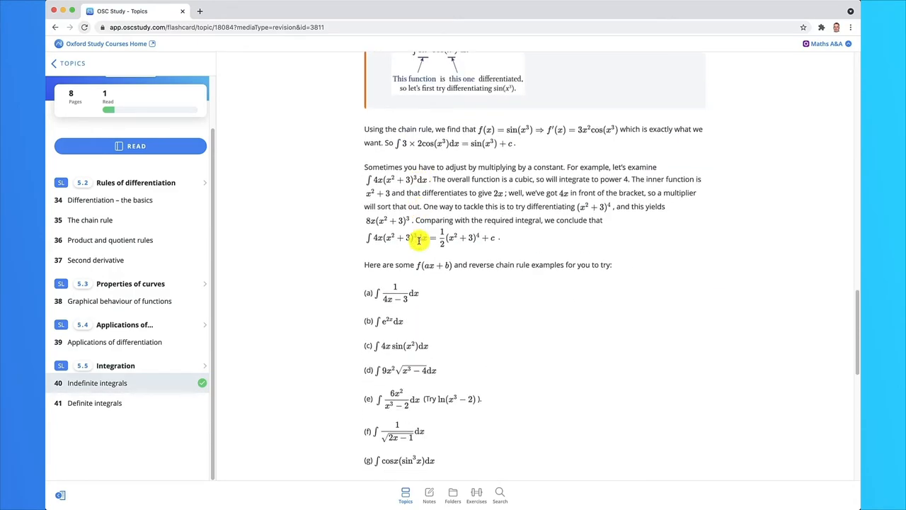
scroll("down", 3)
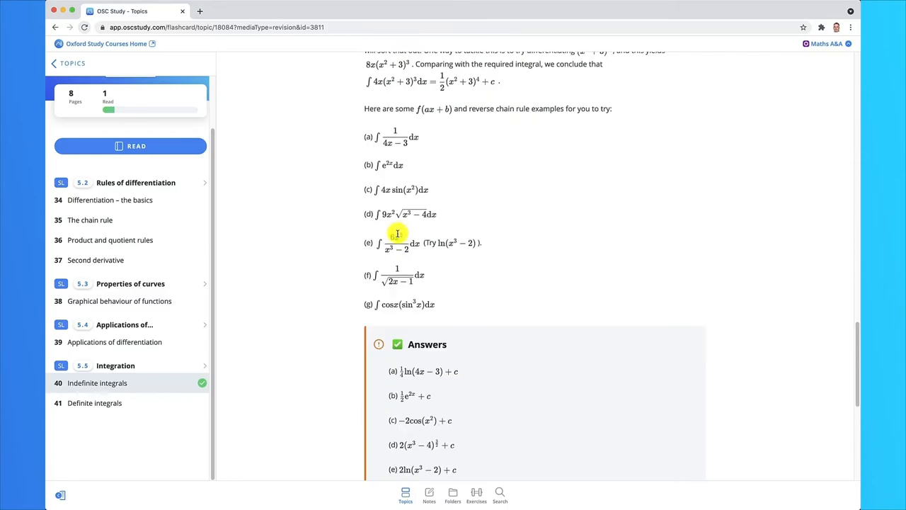
scroll("down", 3)
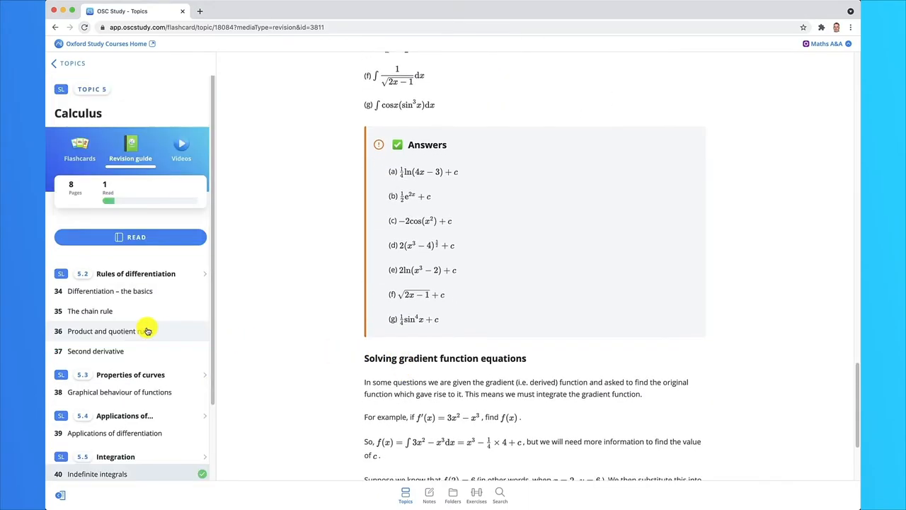
left_click(182, 148)
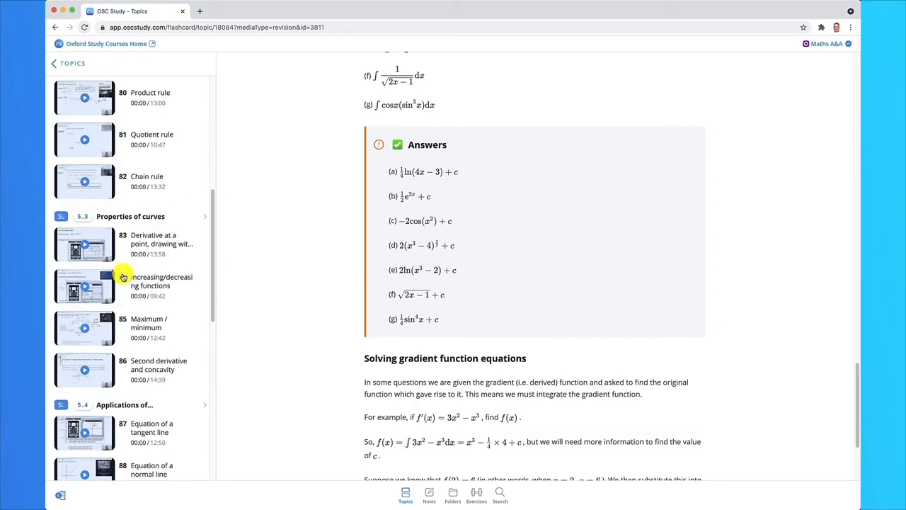
- Under 5.5 Integration, play video 93, Integration by substitution
scroll("down", 3)
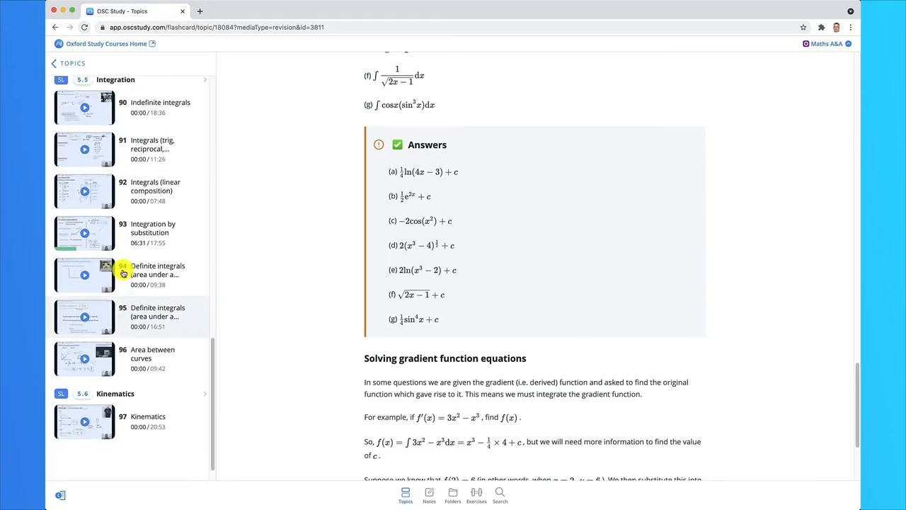
left_click(85, 275)
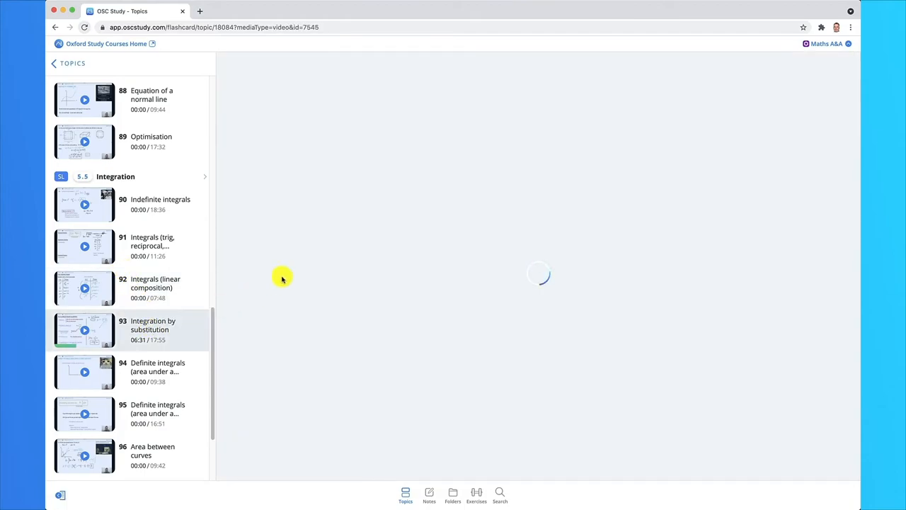
left_click(85, 330)
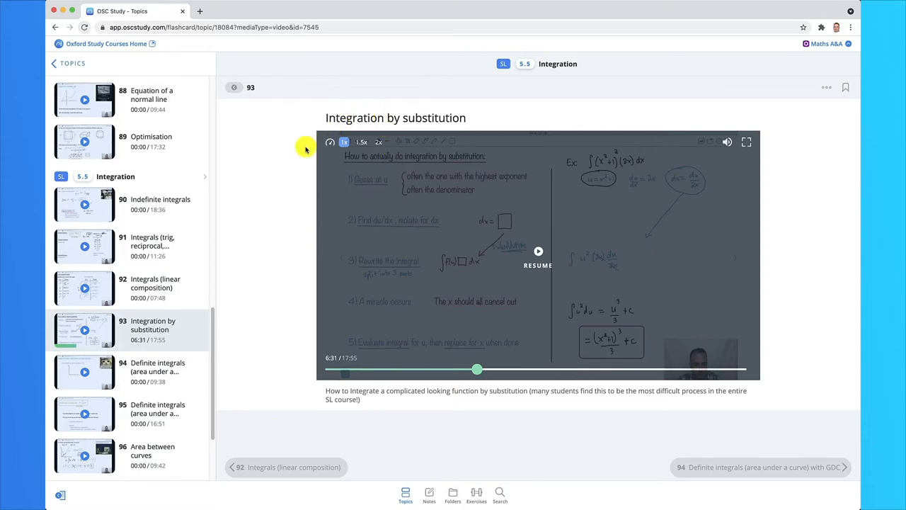
mouse_move(535, 252)
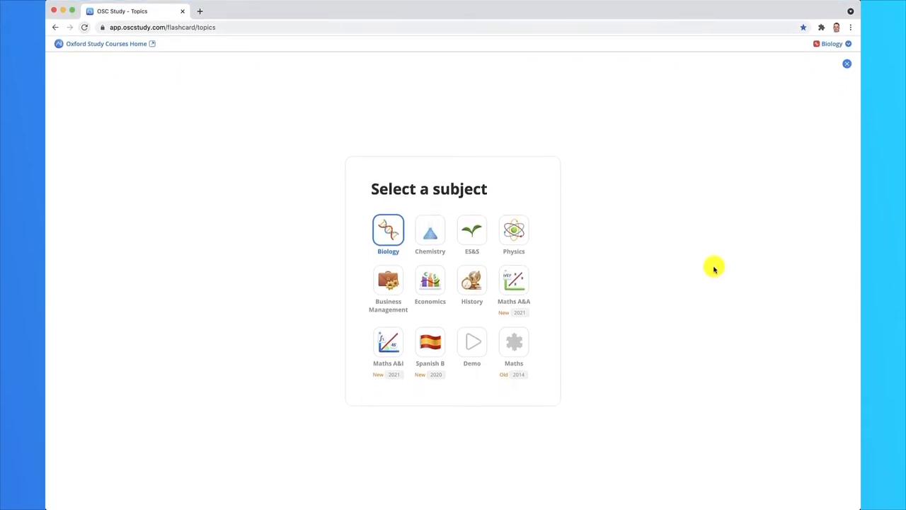
mouse_move(378, 265)
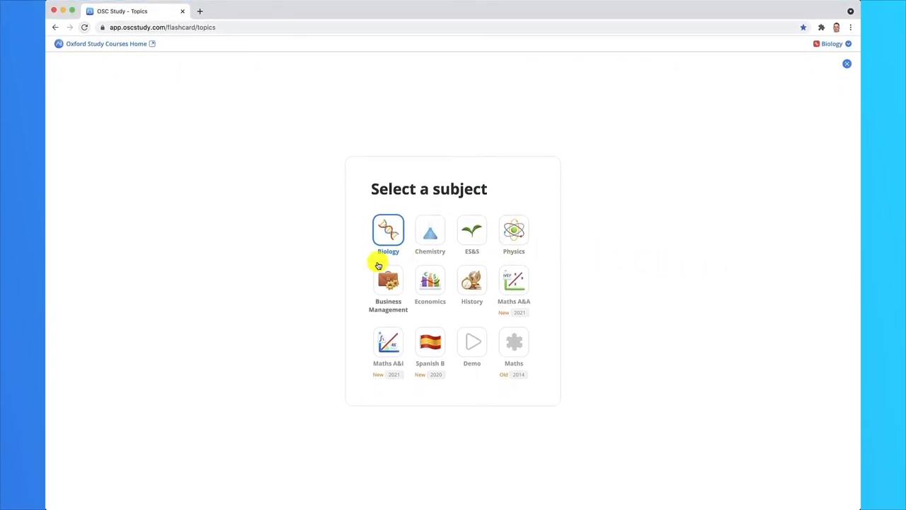
mouse_move(391, 306)
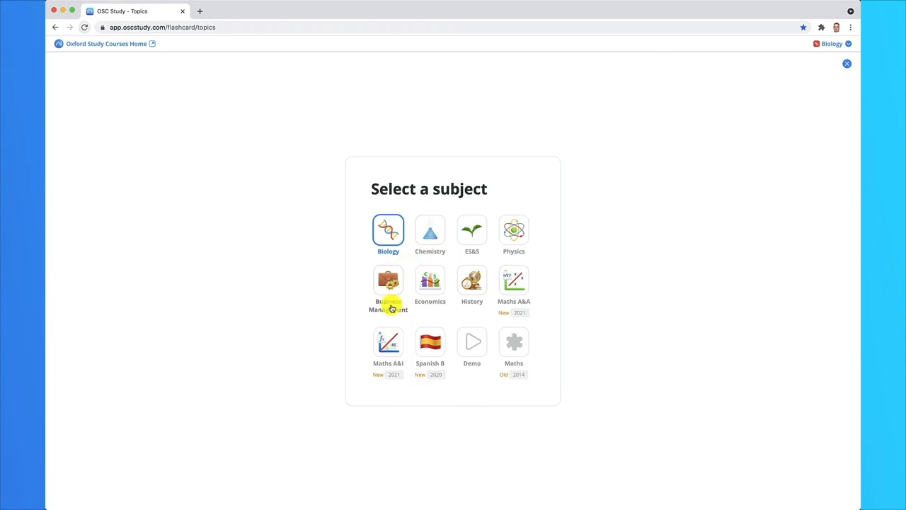
- Switch the study subject to Maths A&I in the subject selector
left_click(388, 341)
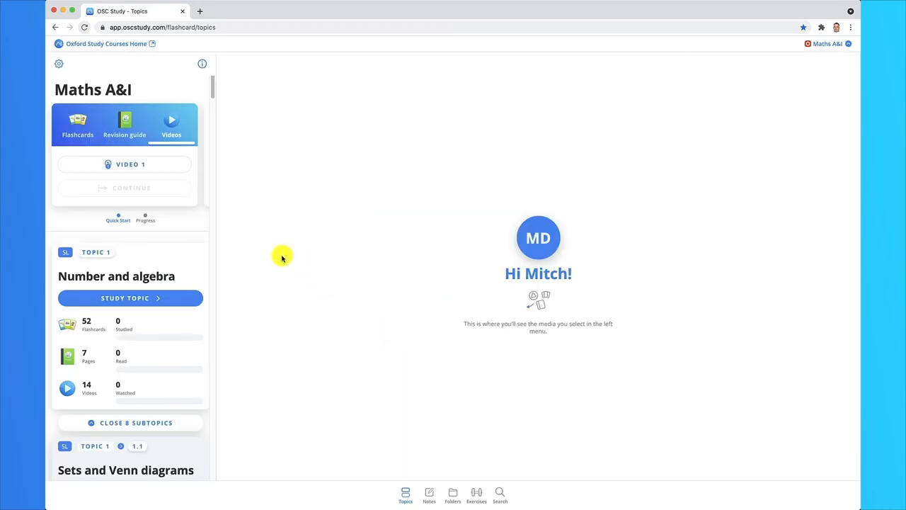
mouse_move(88, 99)
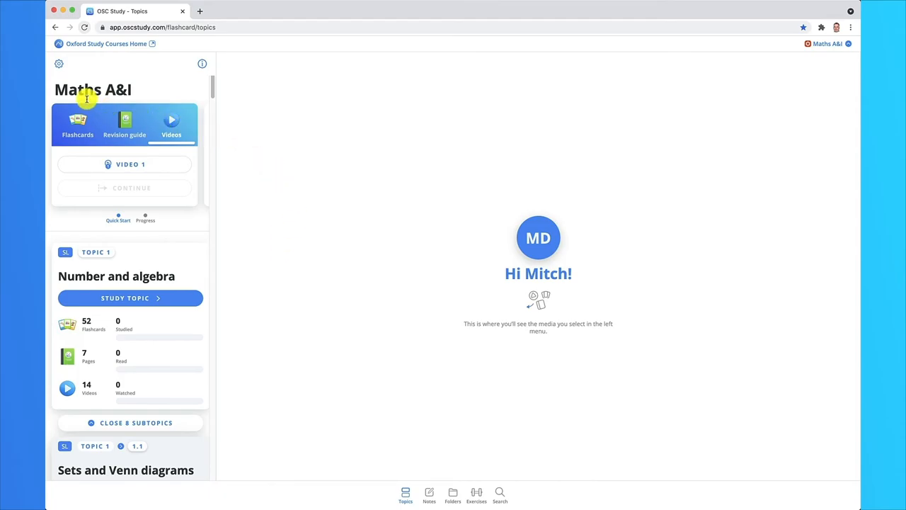
mouse_move(116, 114)
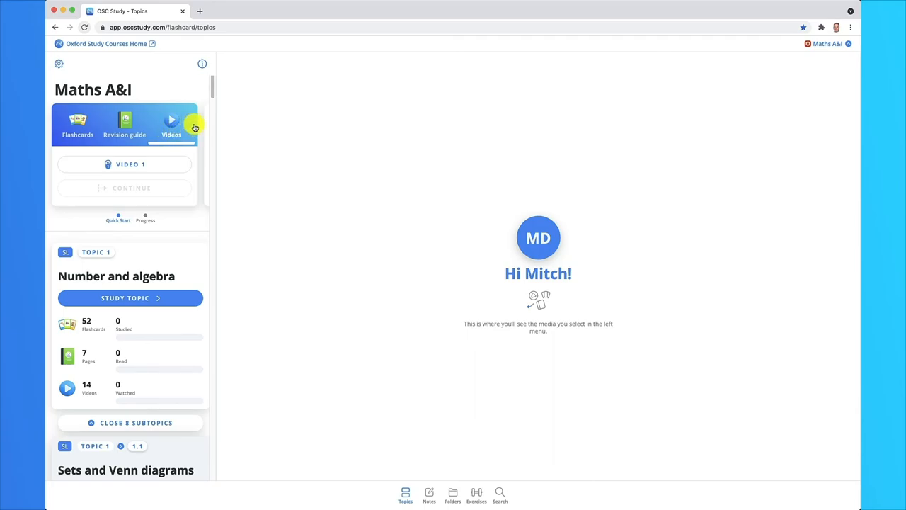
mouse_move(203, 116)
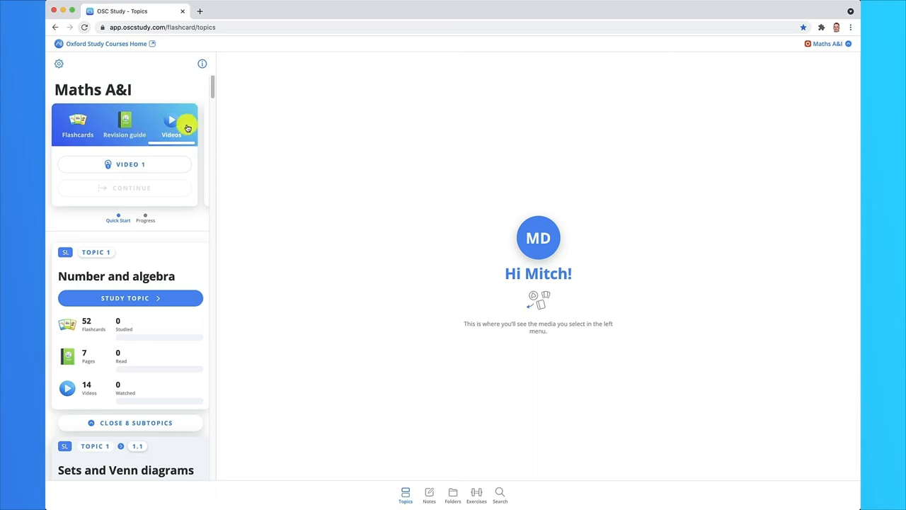
mouse_move(192, 124)
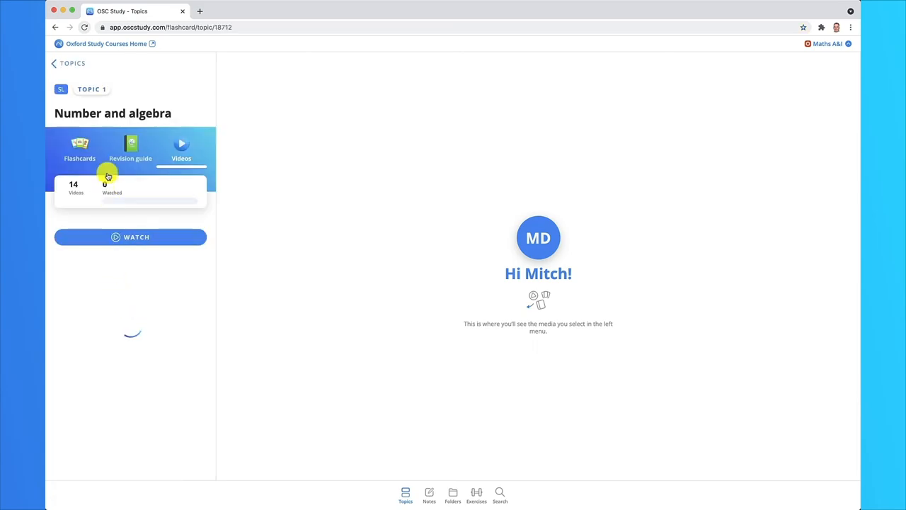
- Show the Number and algebra revision guide, listing its seven subtopic pages from Sets and Venn diagrams
left_click(130, 148)
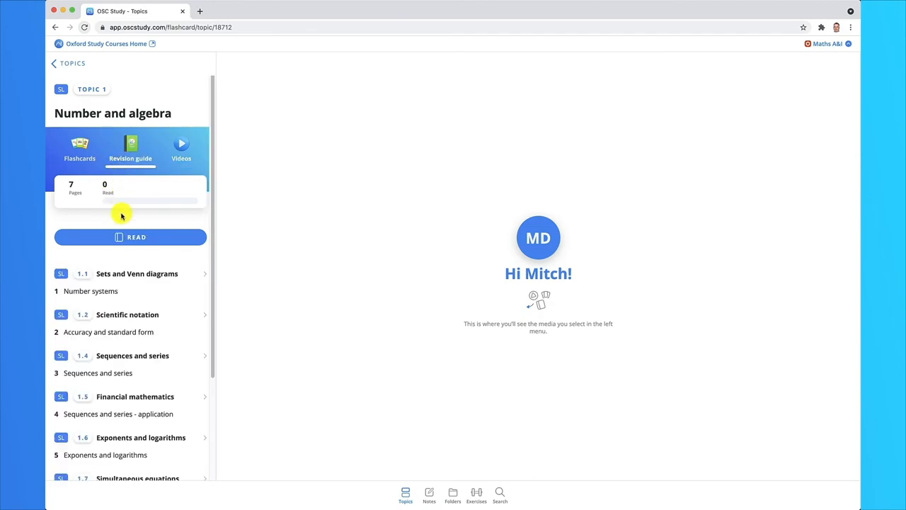
scroll("down", 3)
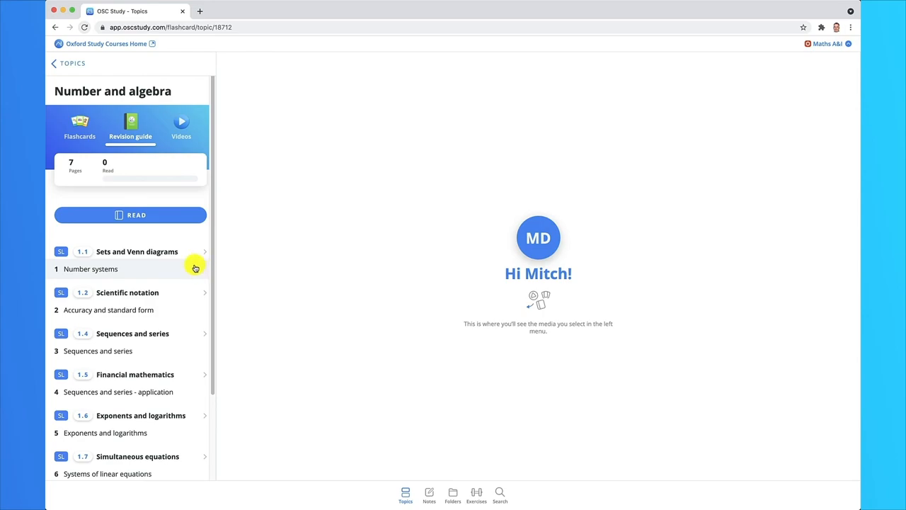
mouse_move(199, 269)
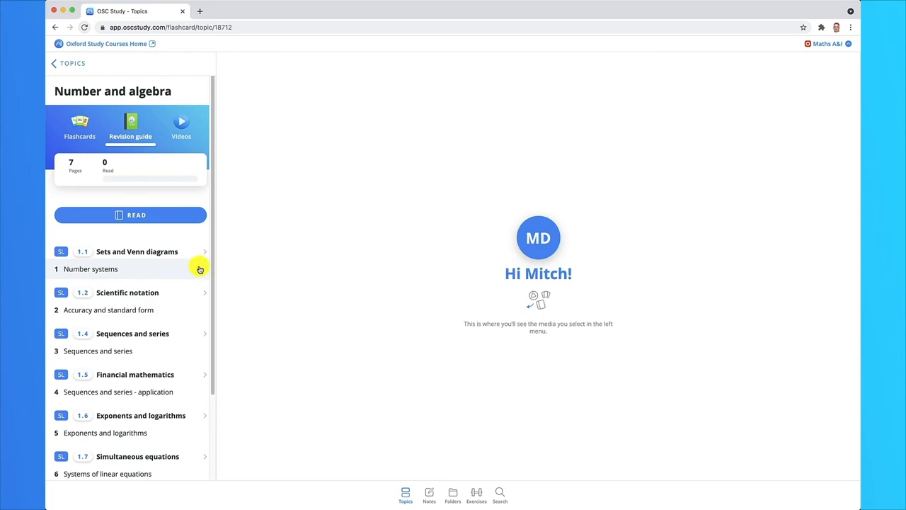
scroll("down", 3)
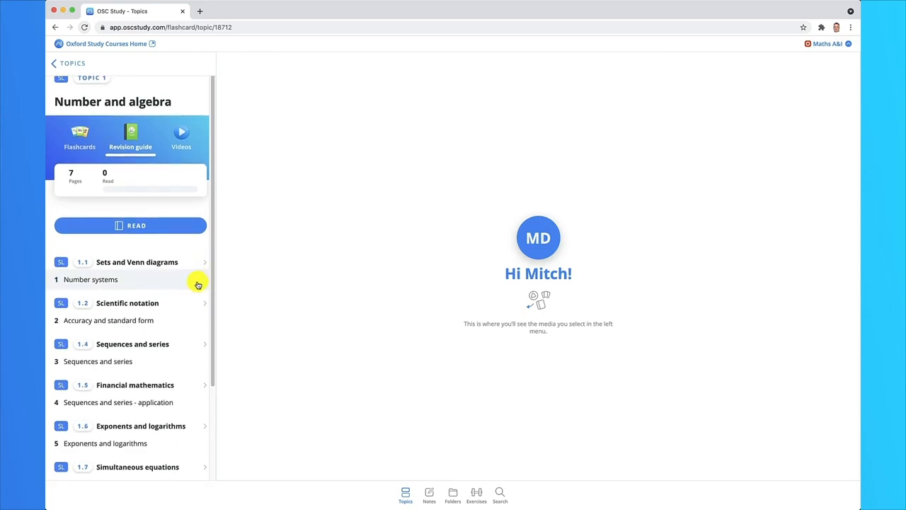
mouse_move(130, 283)
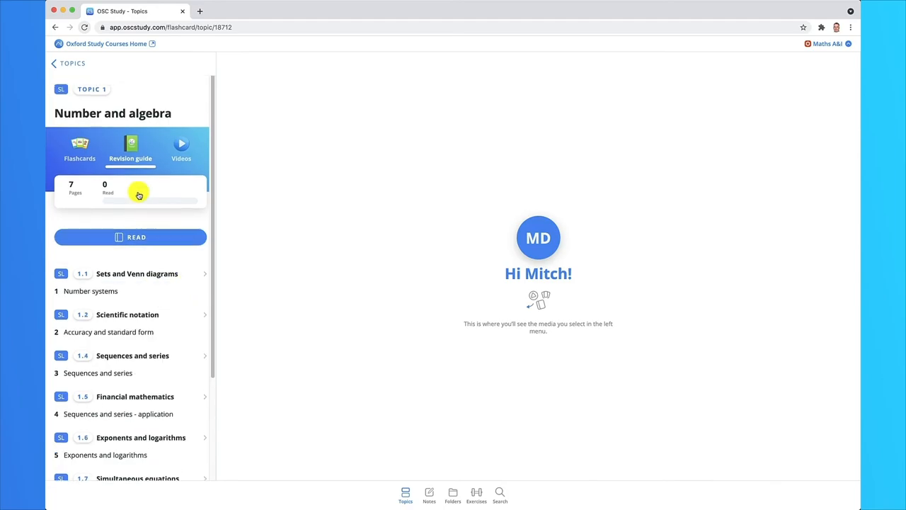
mouse_move(561, 487)
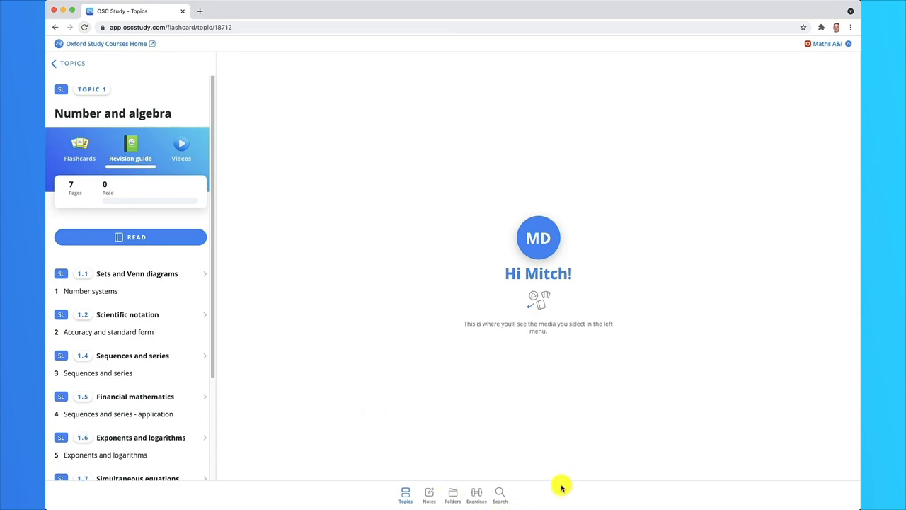
mouse_move(523, 492)
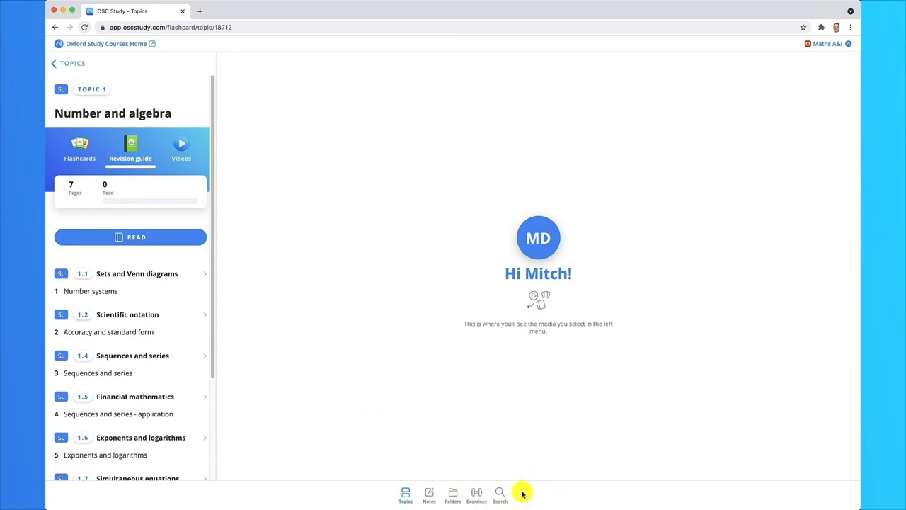